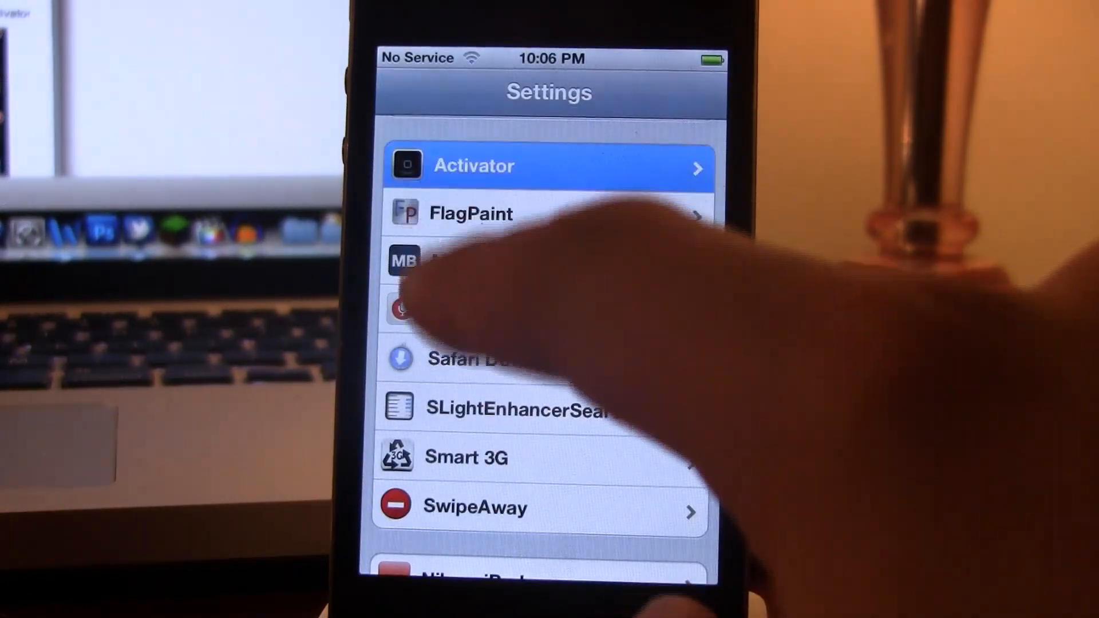
- Choose Activator at the top of the tweak list to reach its settings page
{"action": "left_click", "coordinate": [474, 164]}
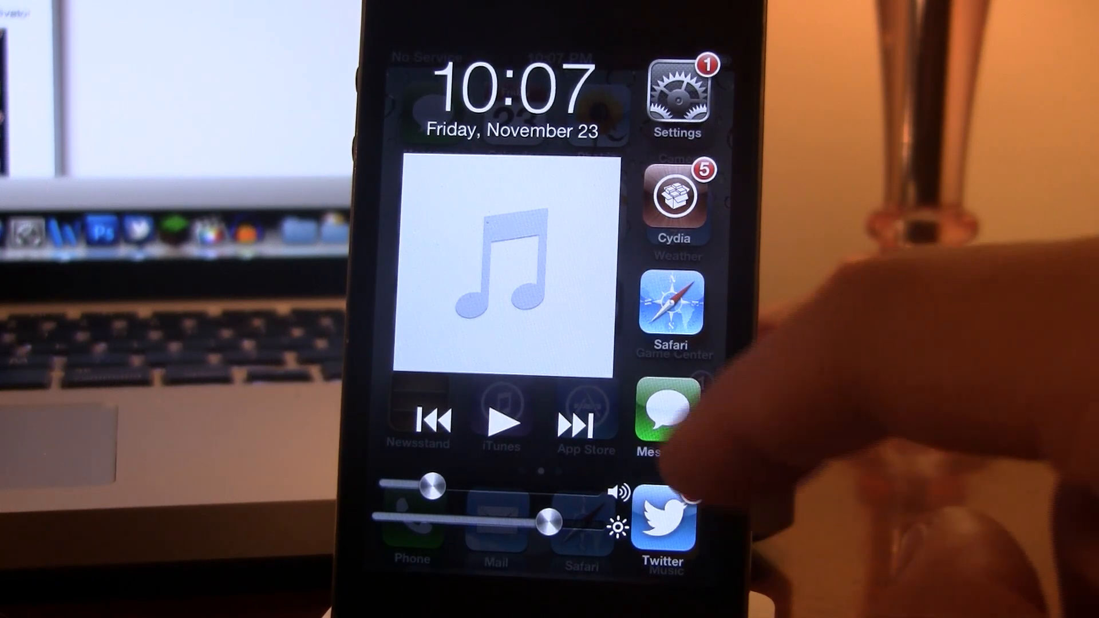
- Scroll the recent-apps column until App Store, Photos, YouTube and Music come into view
{"action": "scroll", "scroll_direction": "left", "scroll_amount": 3}
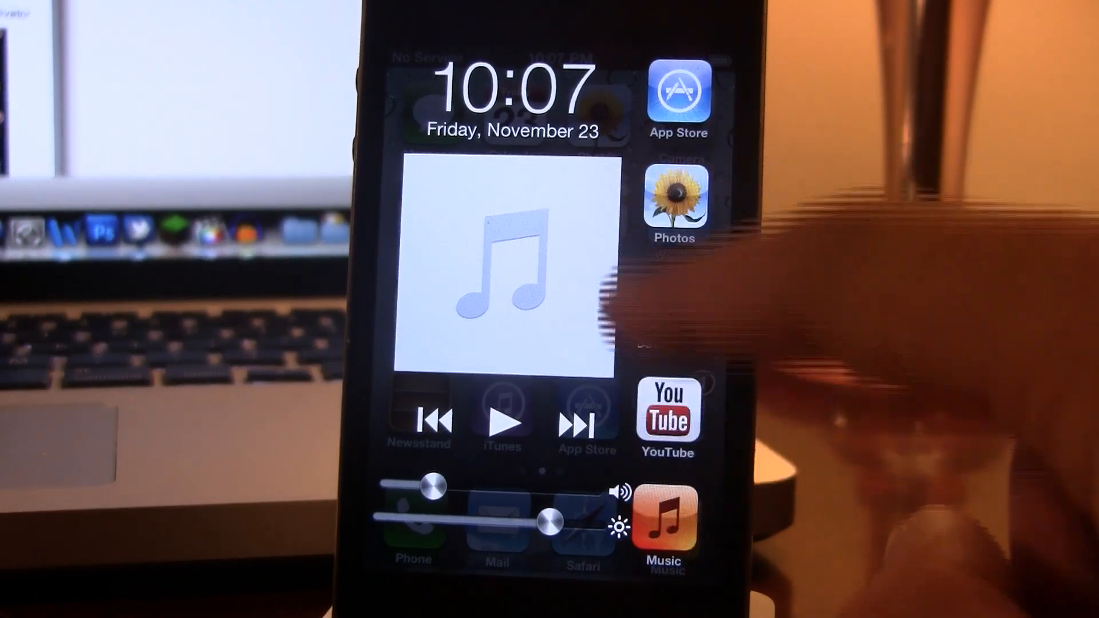
{"action": "left_click", "coordinate": [675, 196]}
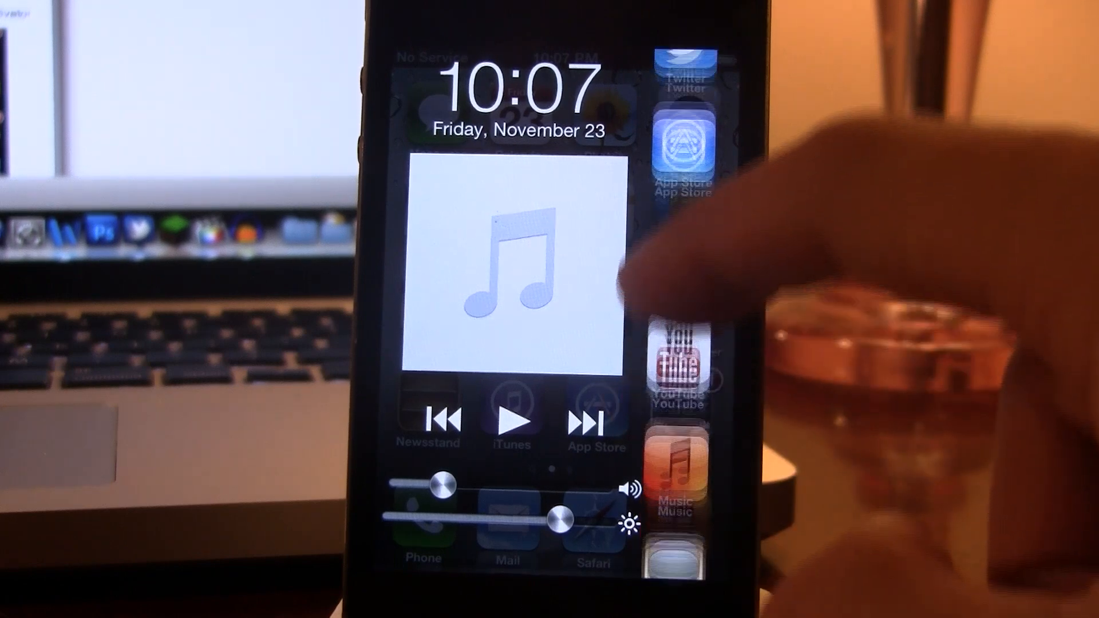
{"action": "scroll", "scroll_direction": "down", "scroll_amount": 3}
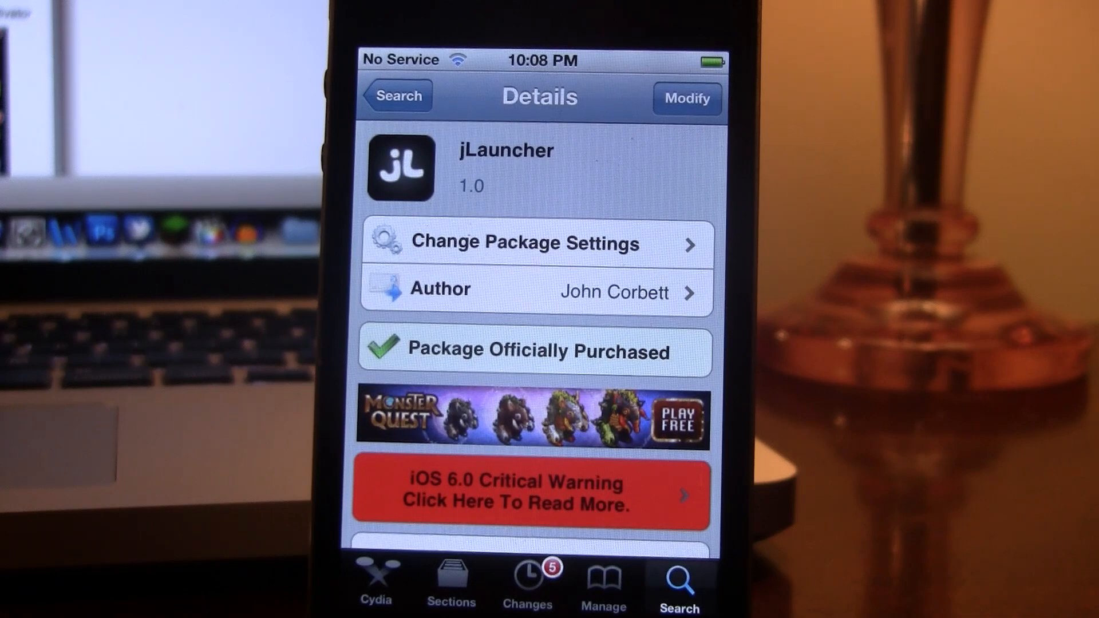
- Scroll the jLauncher package page down to its description, price and example screenshot
{"action": "scroll", "scroll_direction": "down", "scroll_amount": 3}
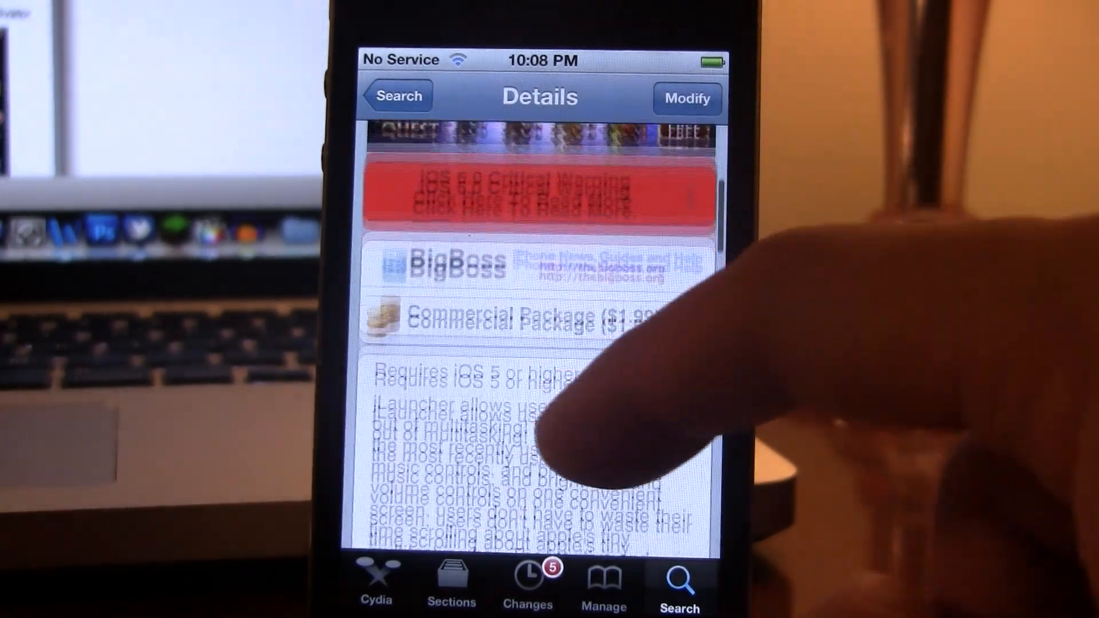
{"action": "scroll", "scroll_direction": "down", "scroll_amount": 3}
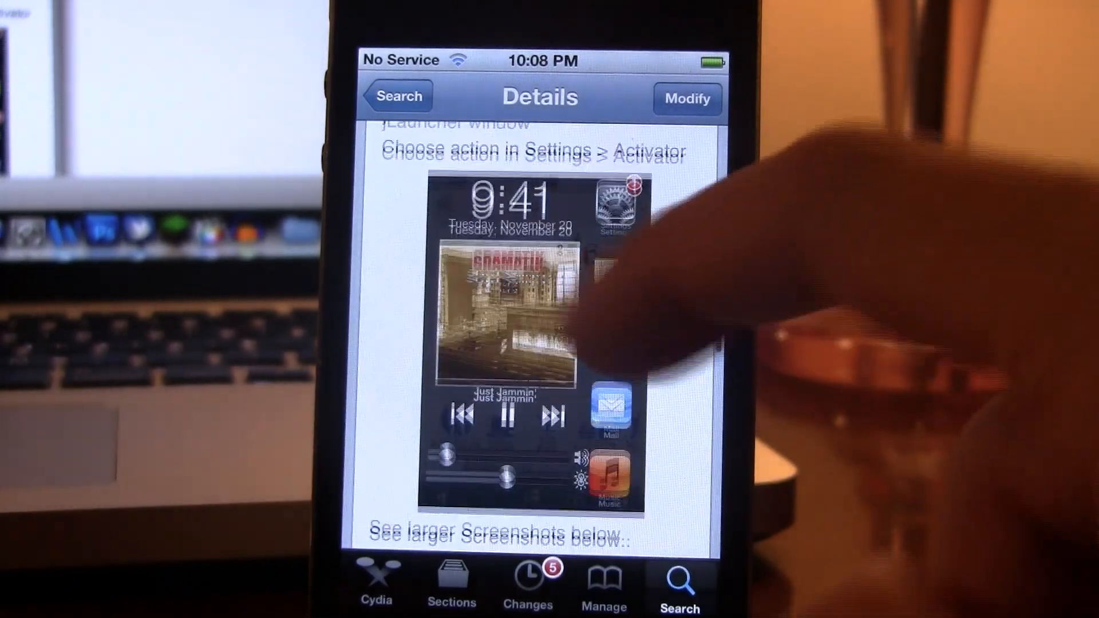